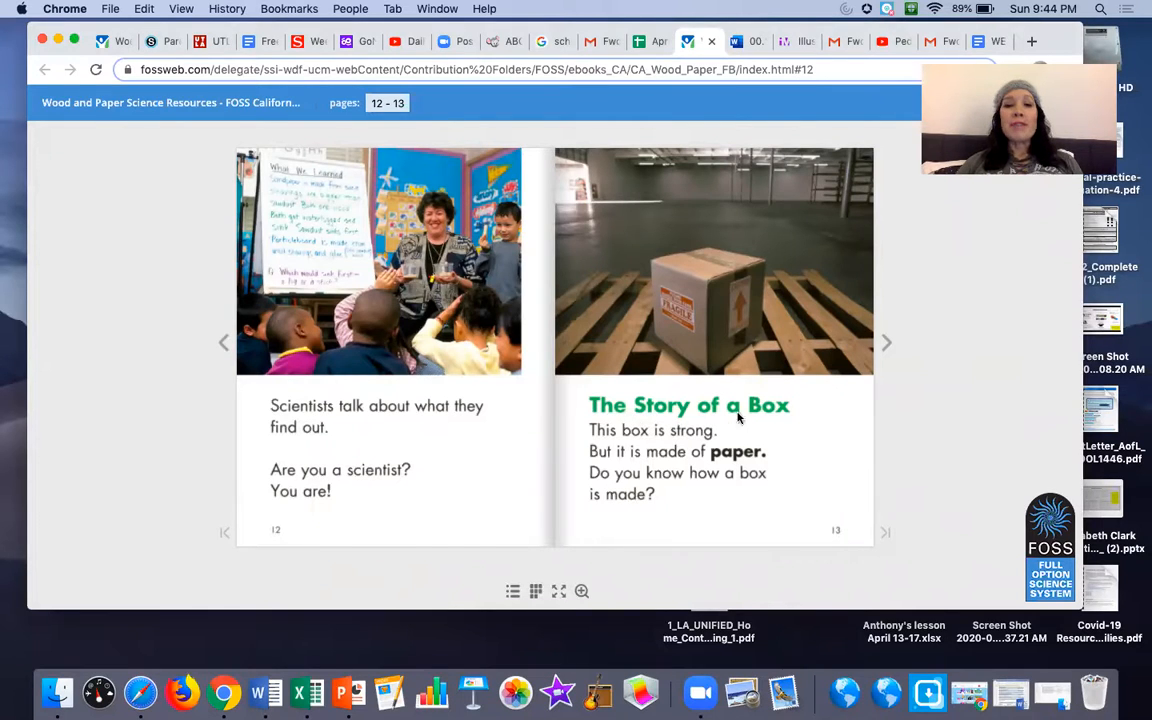
pyautogui.moveTo(644, 444)
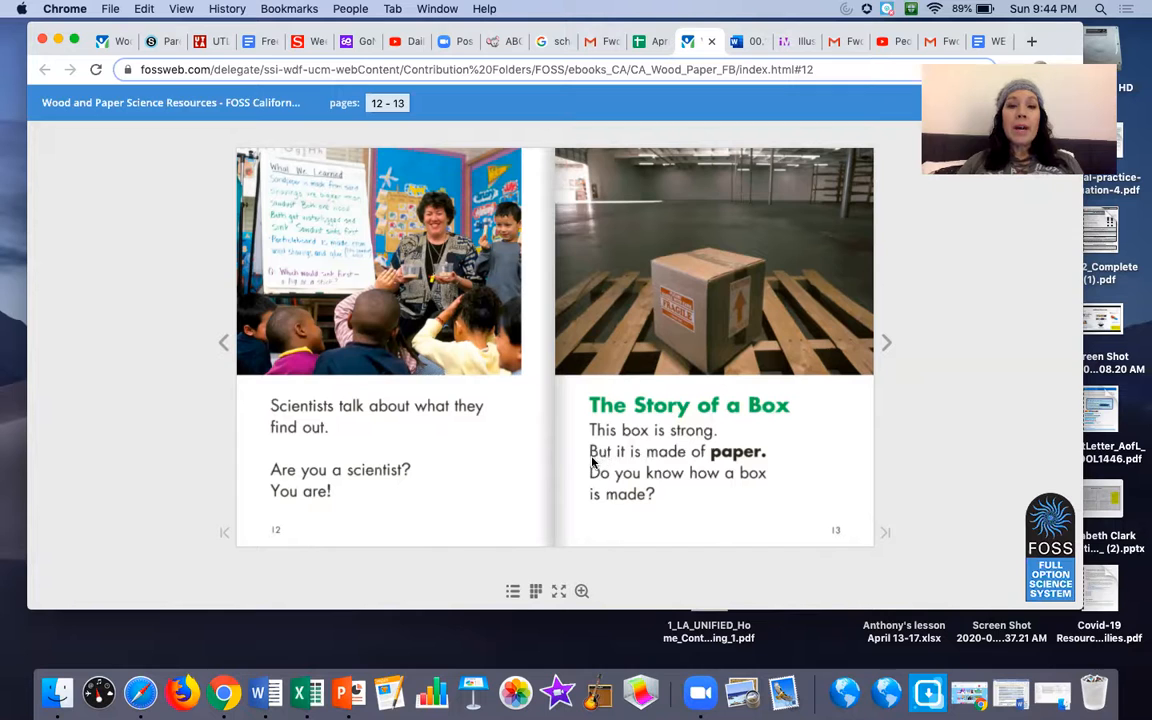
pyautogui.moveTo(624, 498)
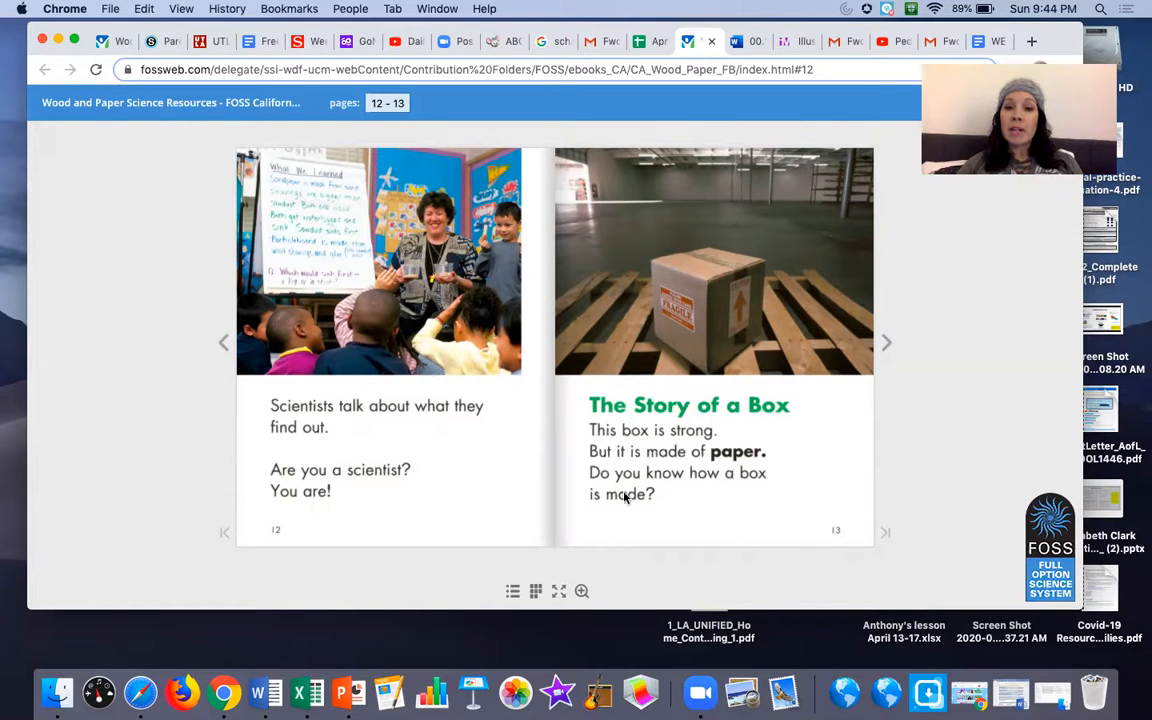
pyautogui.moveTo(644, 516)
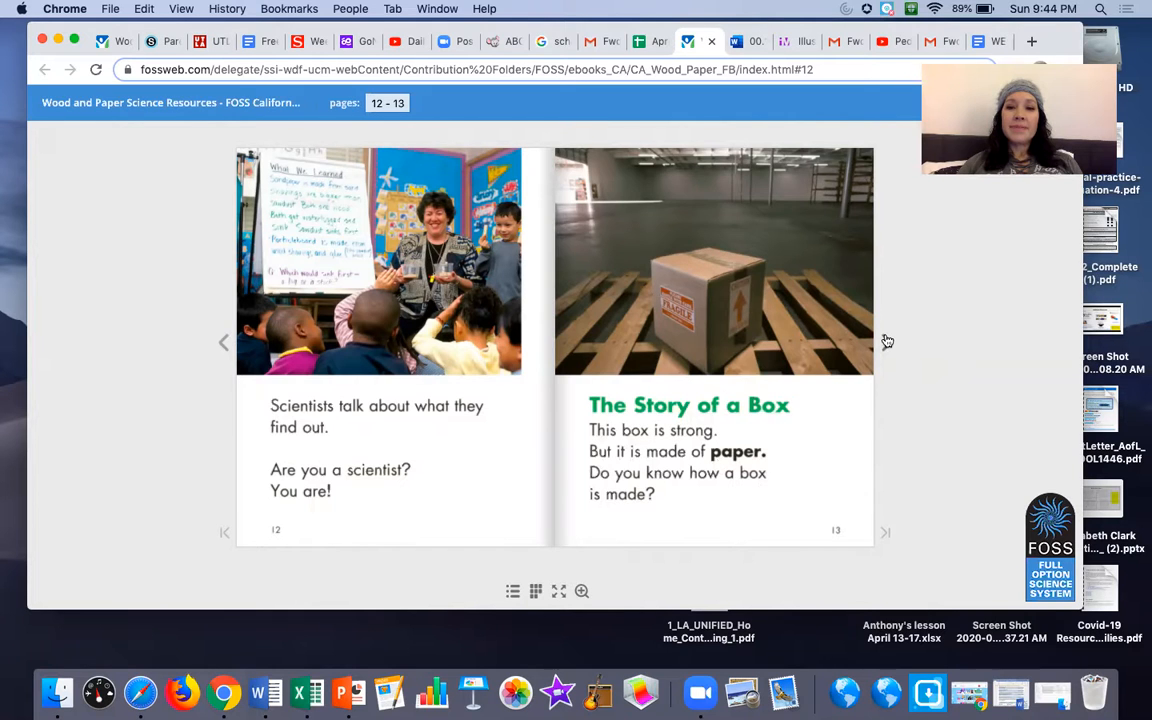
# - Turn to pages 14–15 about trees being cut, chopped into sawdust and made into pulp
pyautogui.click(884, 342)
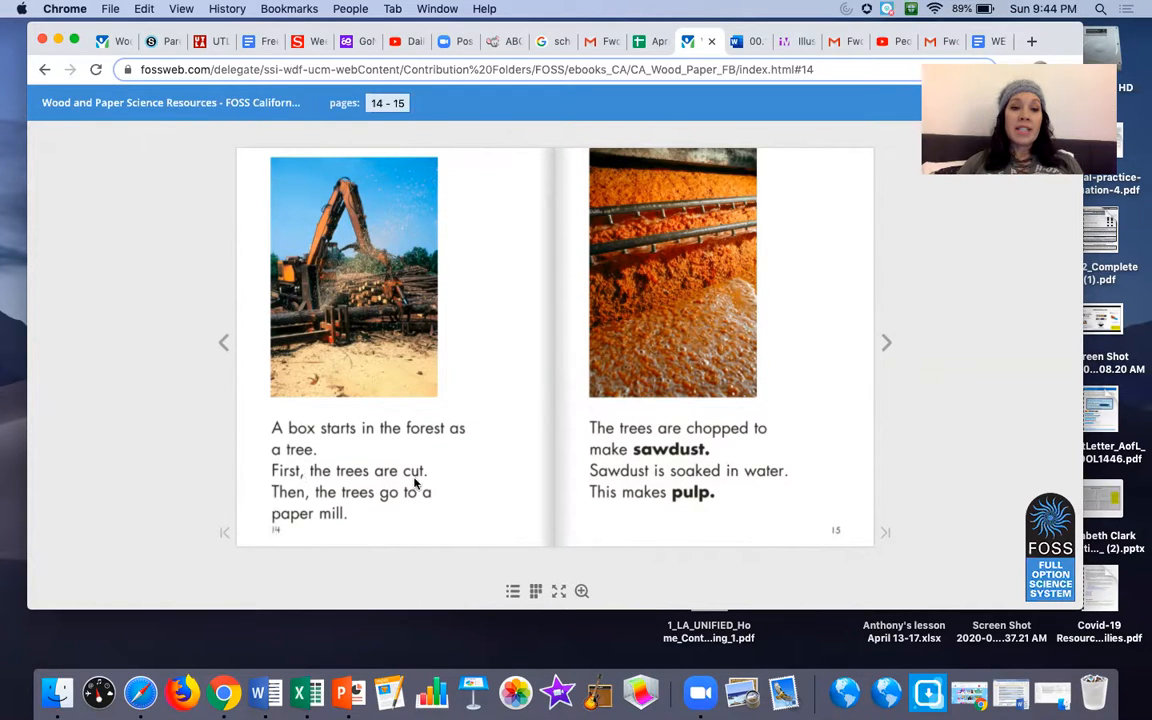
pyautogui.moveTo(426, 512)
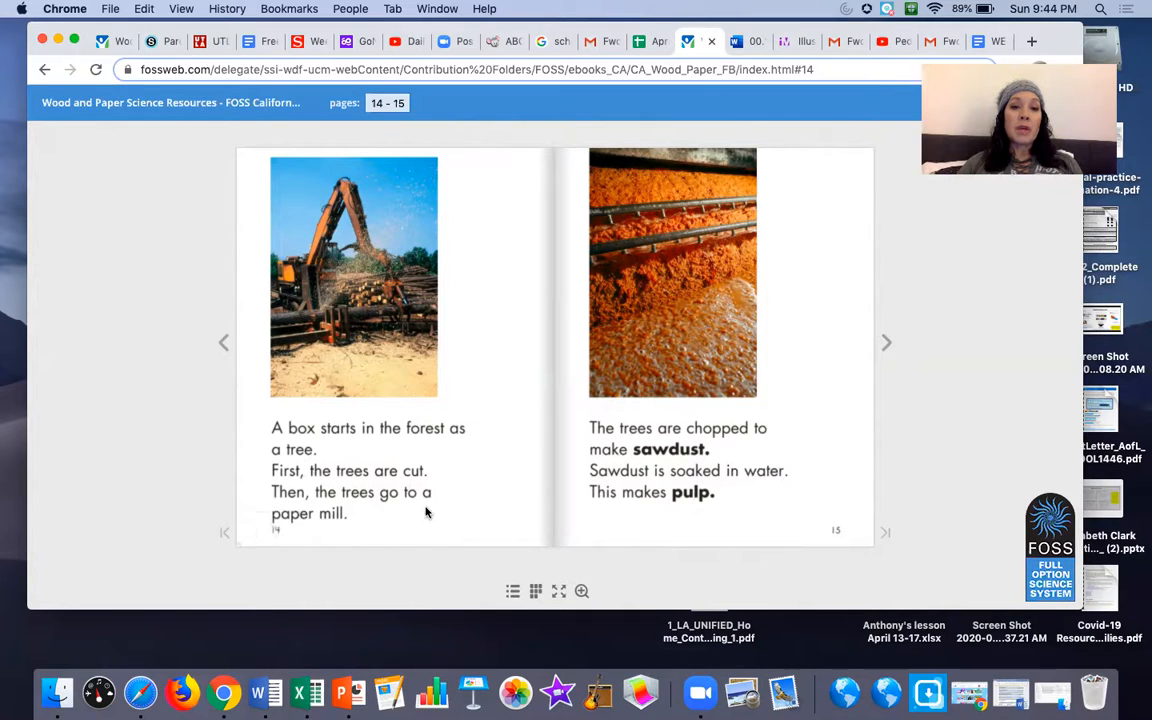
pyautogui.moveTo(650, 424)
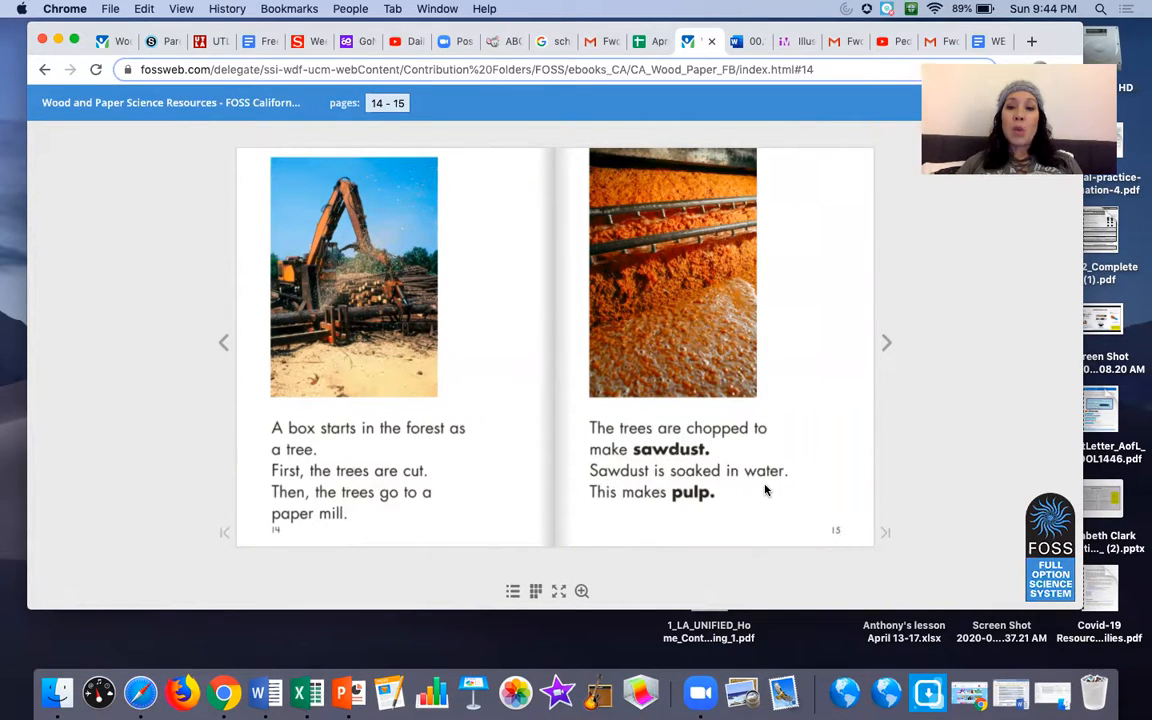
pyautogui.moveTo(688, 512)
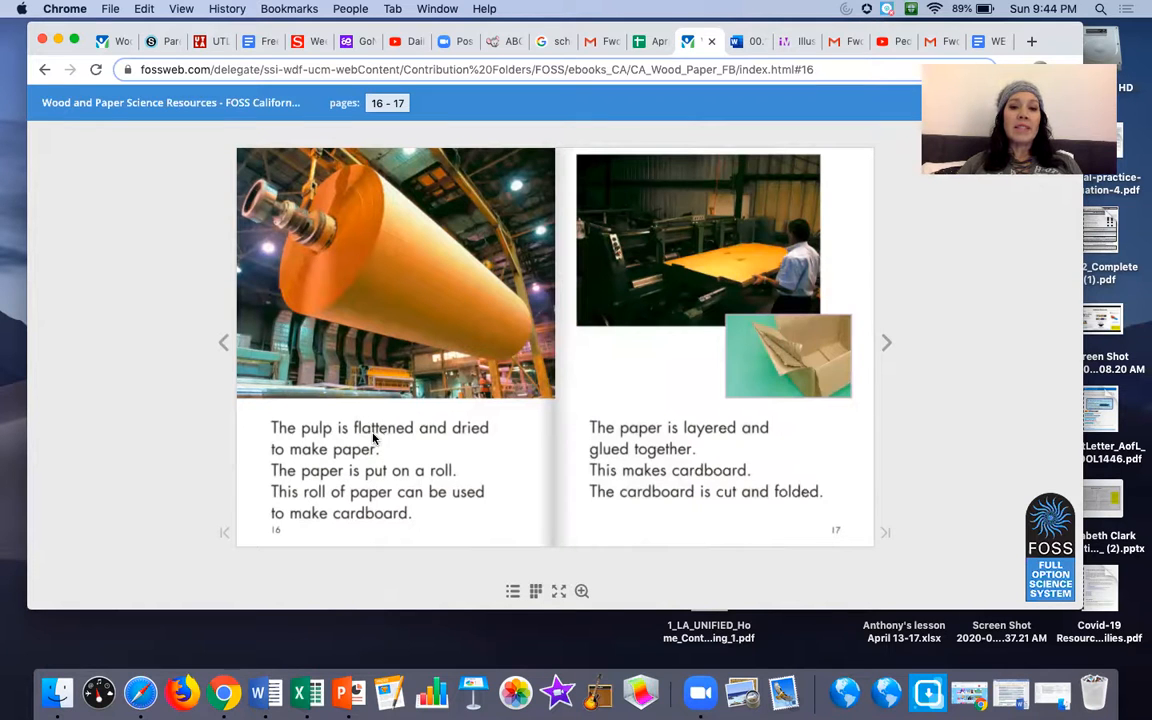
pyautogui.moveTo(344, 464)
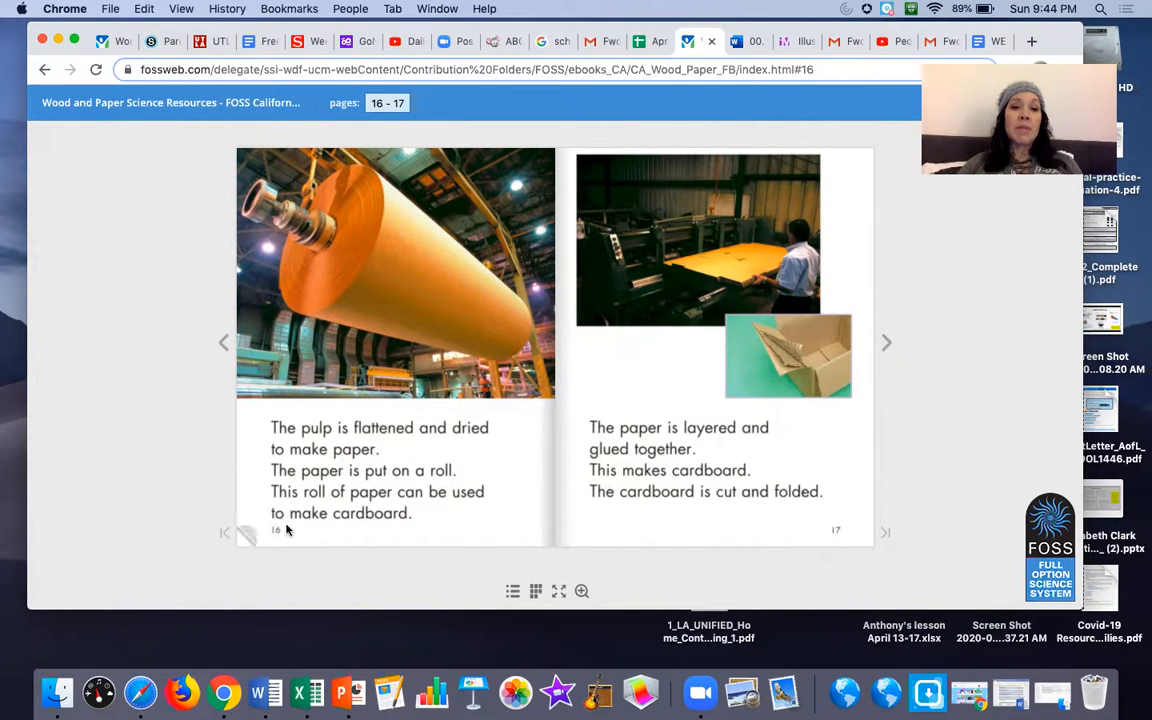
pyautogui.moveTo(408, 350)
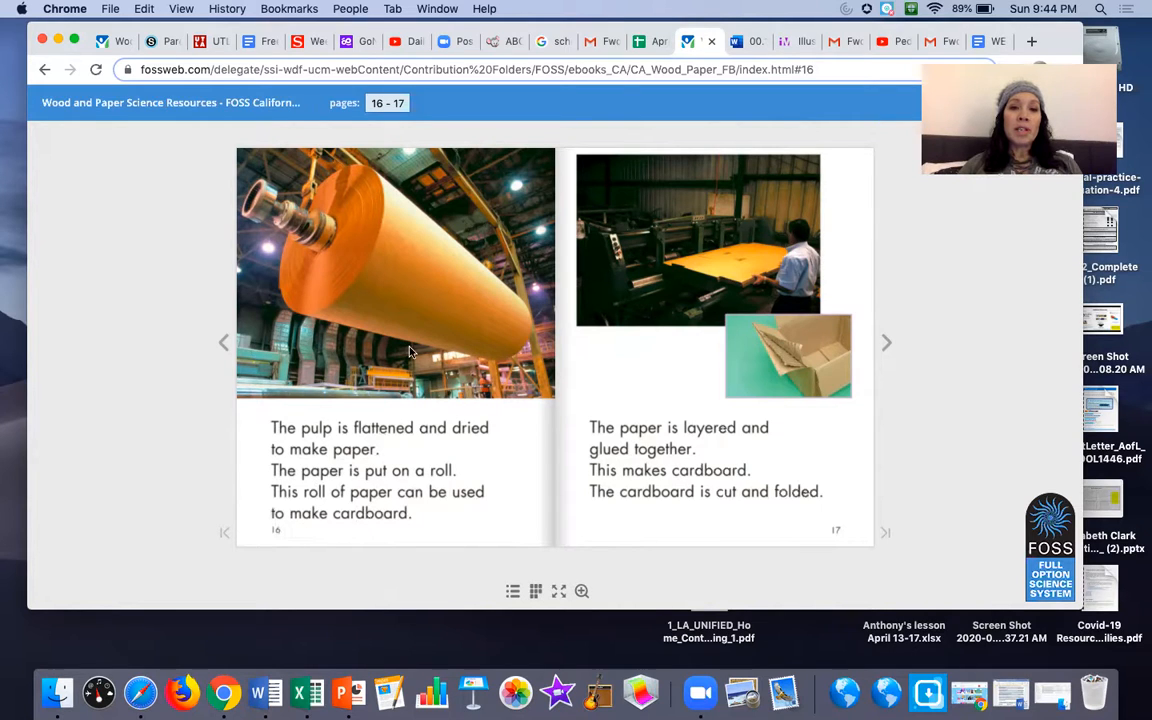
pyautogui.moveTo(324, 262)
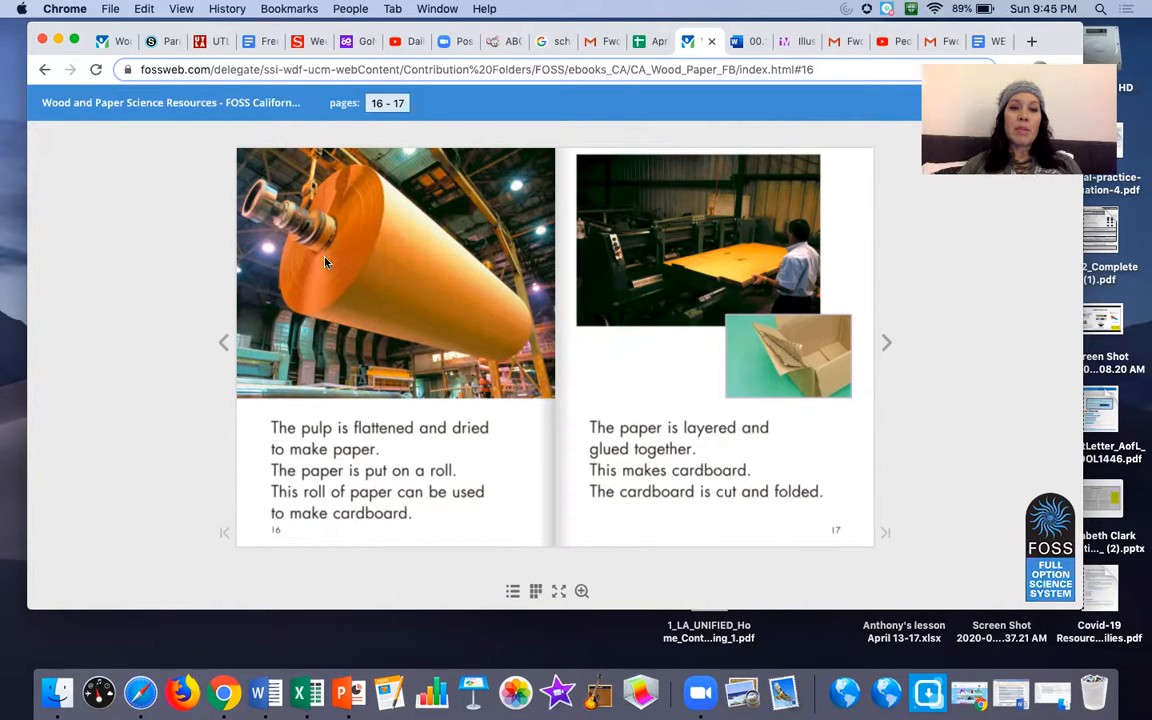
pyautogui.moveTo(656, 456)
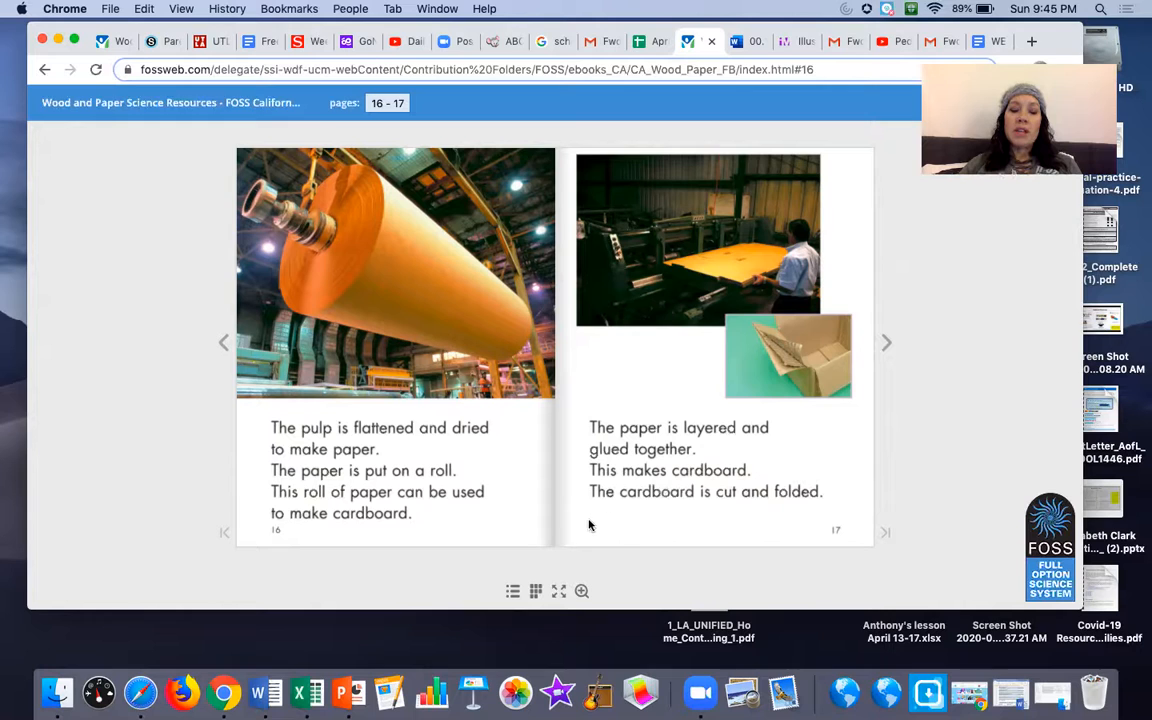
pyautogui.moveTo(808, 512)
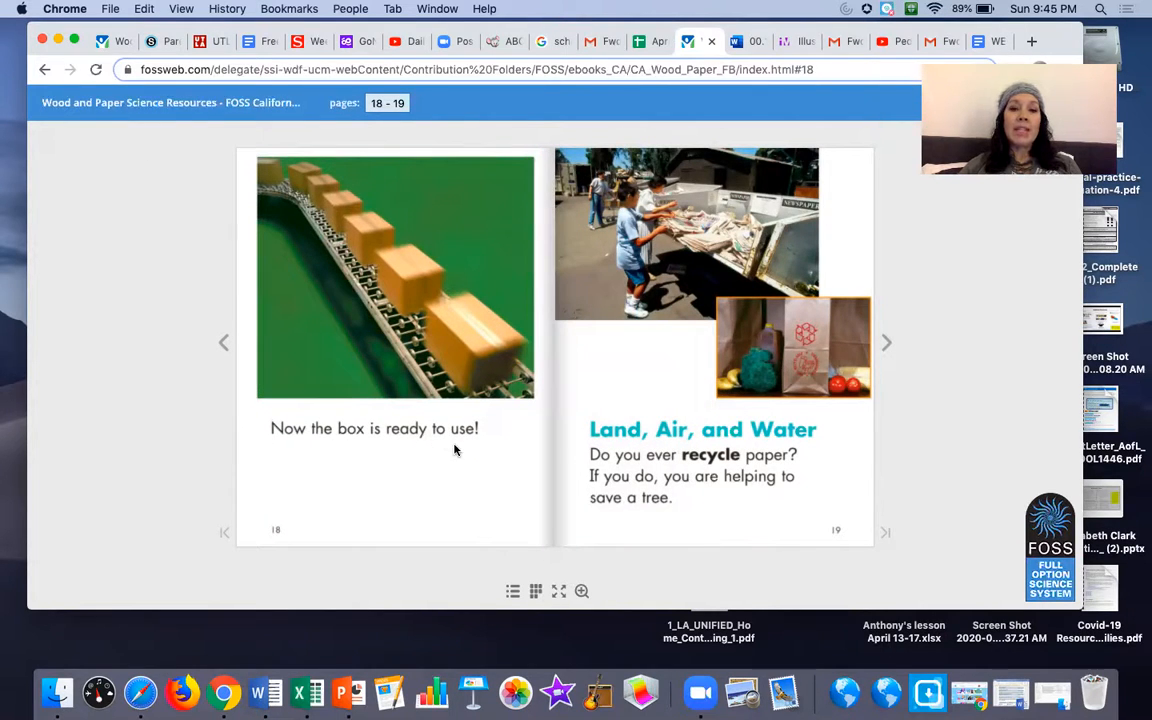
pyautogui.moveTo(500, 452)
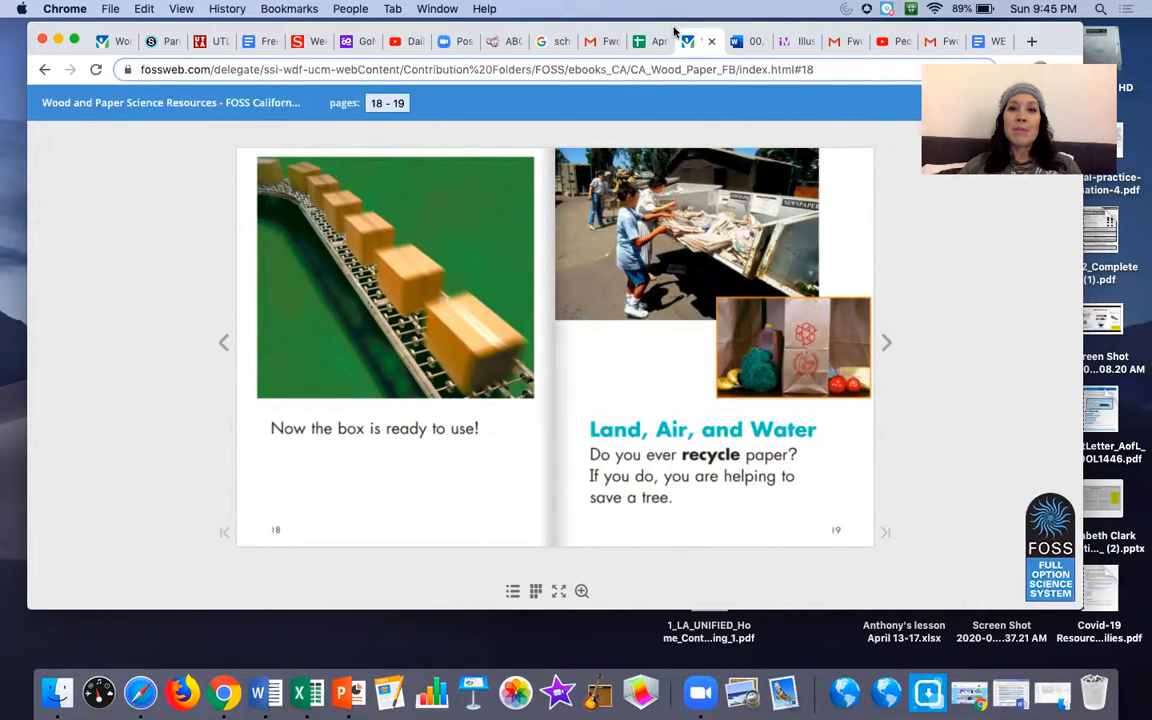
pyautogui.moveTo(700, 40)
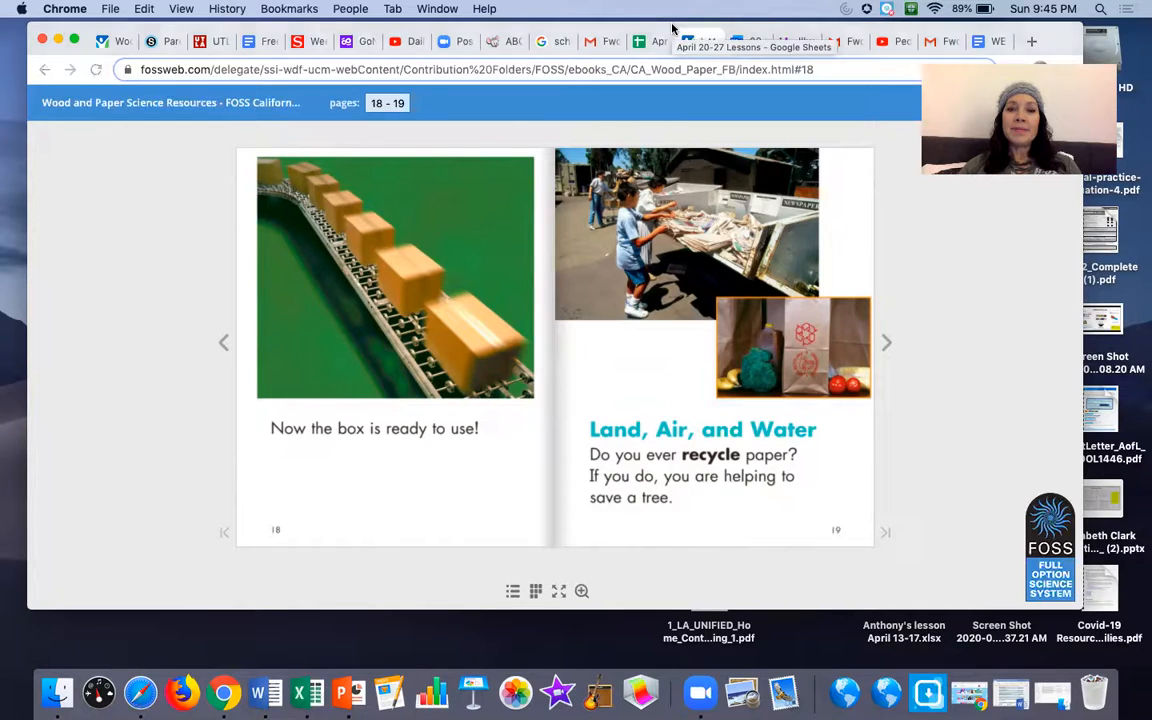